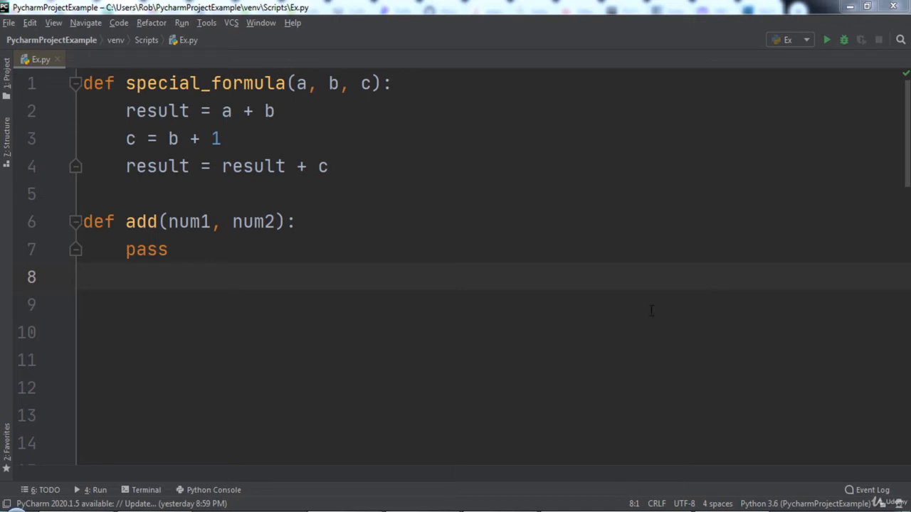
Replace the pass placeholder in add with return num1 + num2.
double_click(145, 249)
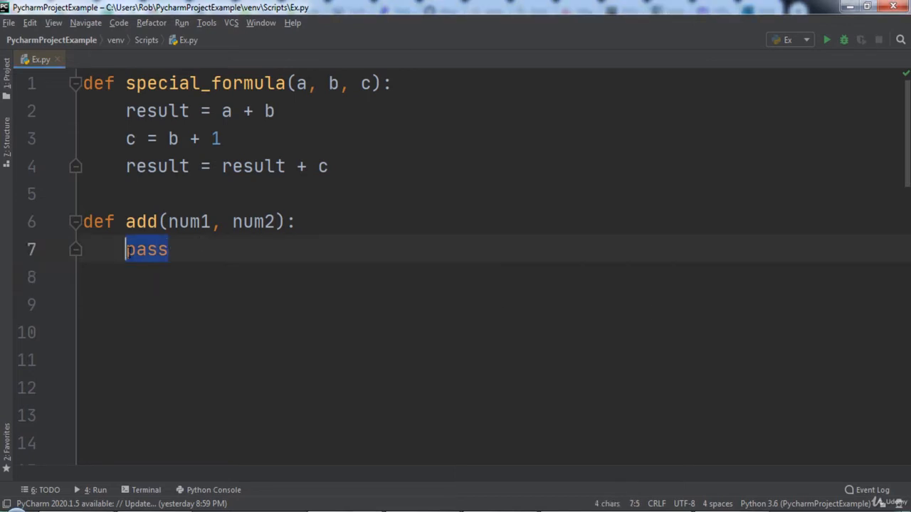
text(return)
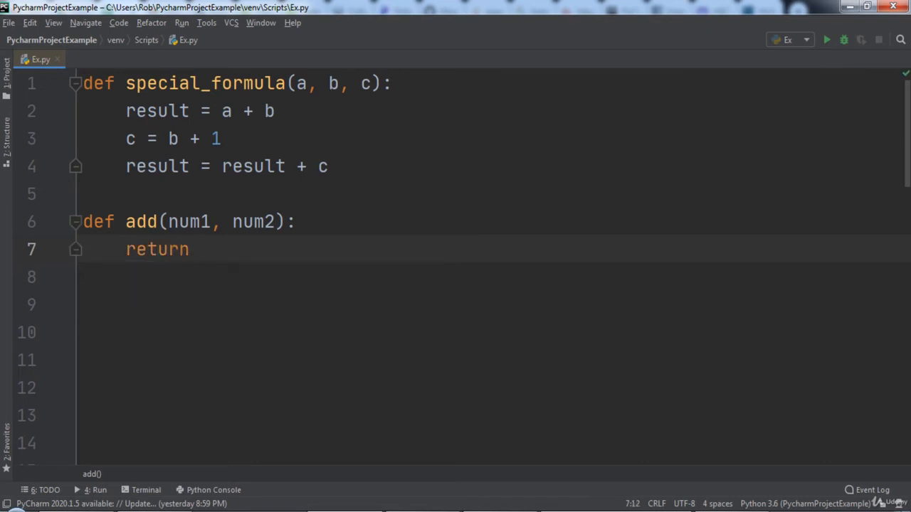
text(num1 + num2)
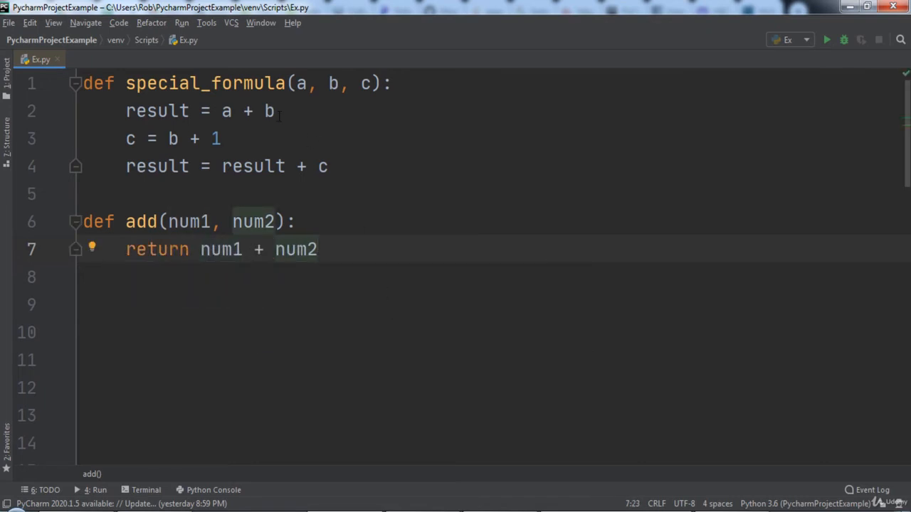
Rewrite special_formula's a + b expression as add(a, b).
drag(222, 111, 274, 111)
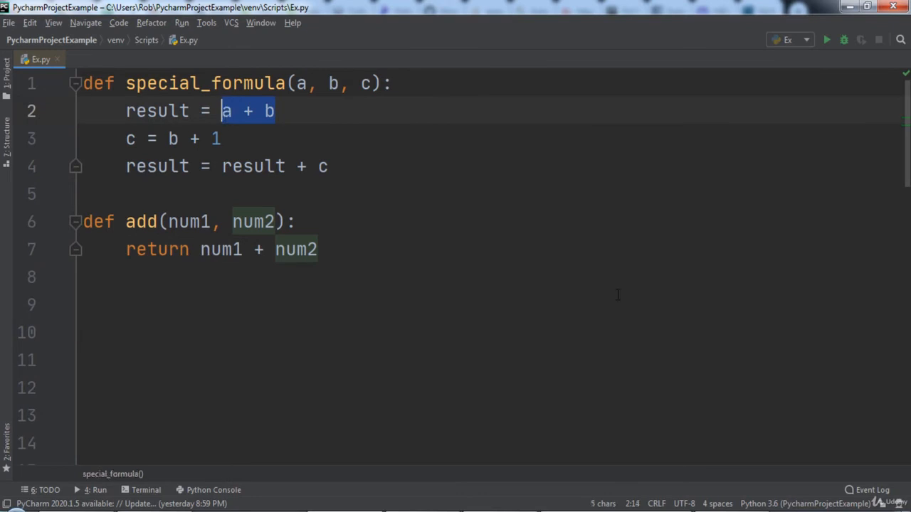
text(add(a, b))
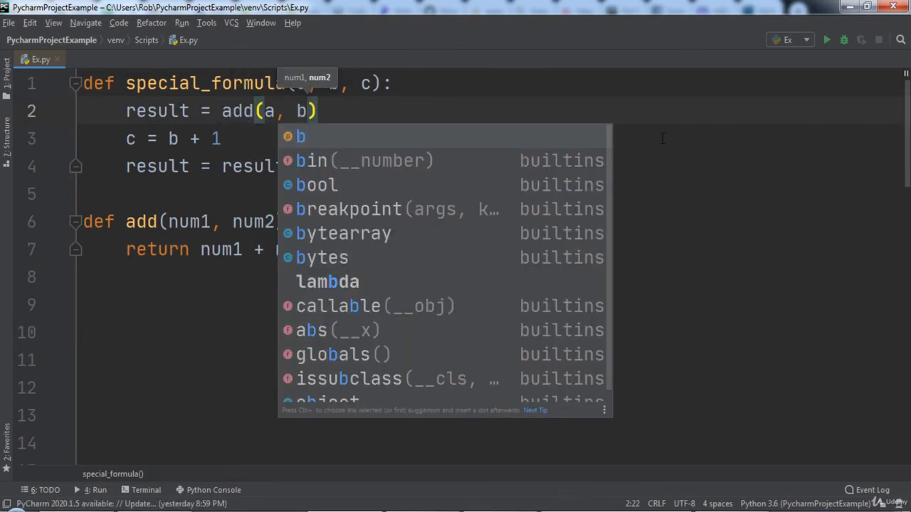